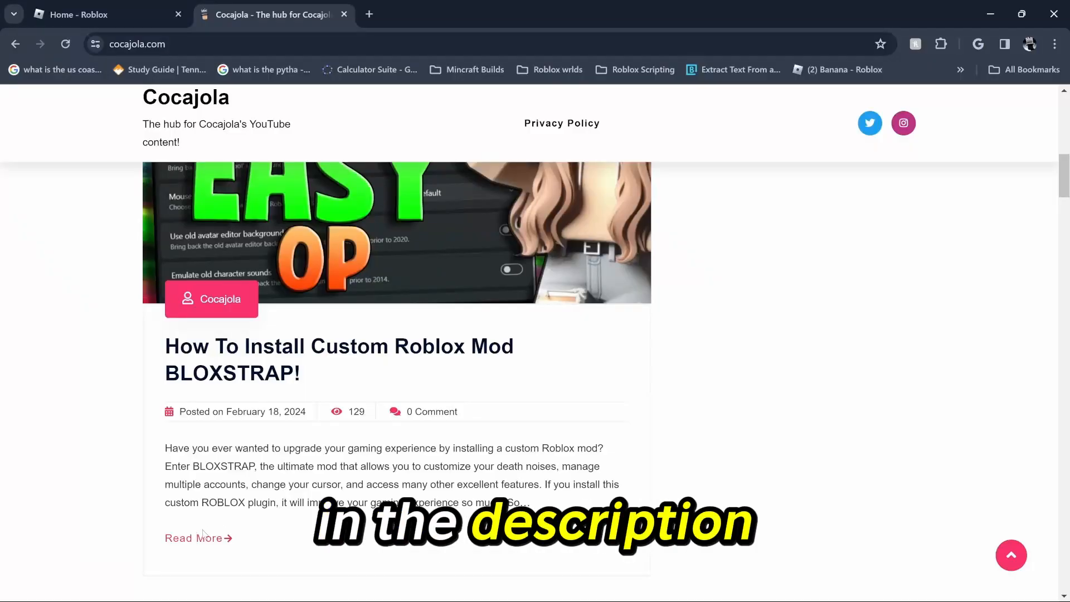
Open the 'How To Install Custom Roblox Mod BLOXSTRAP!' article via Read More
left_click(195, 538)
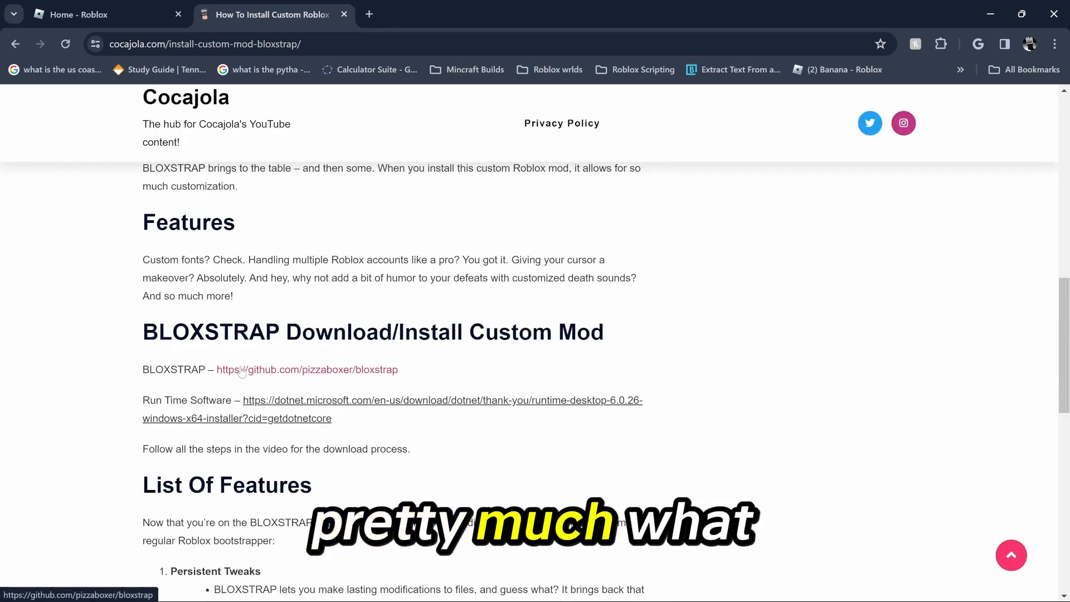
Go to pizzaboxer/bloxstrap on GitHub and open the latest release, v2.5.4
left_click(306, 369)
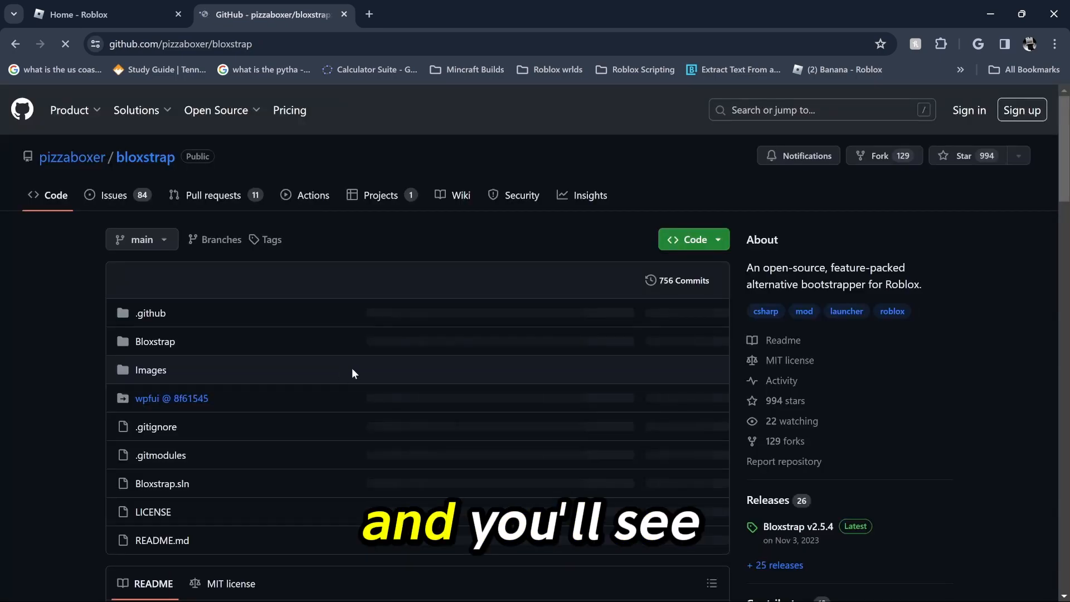
scroll("down", 3)
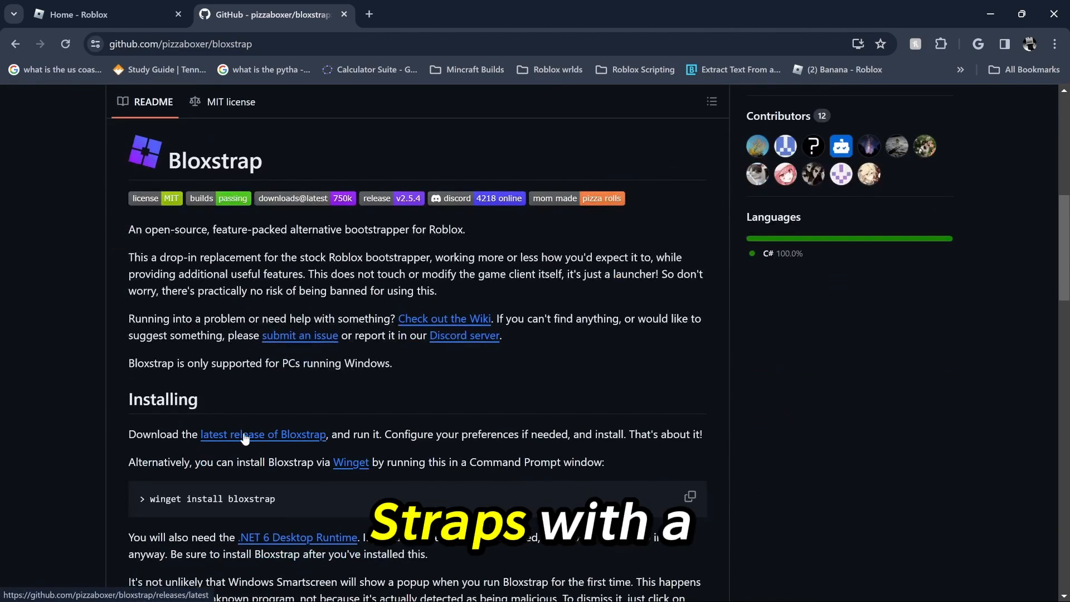
left_click(262, 434)
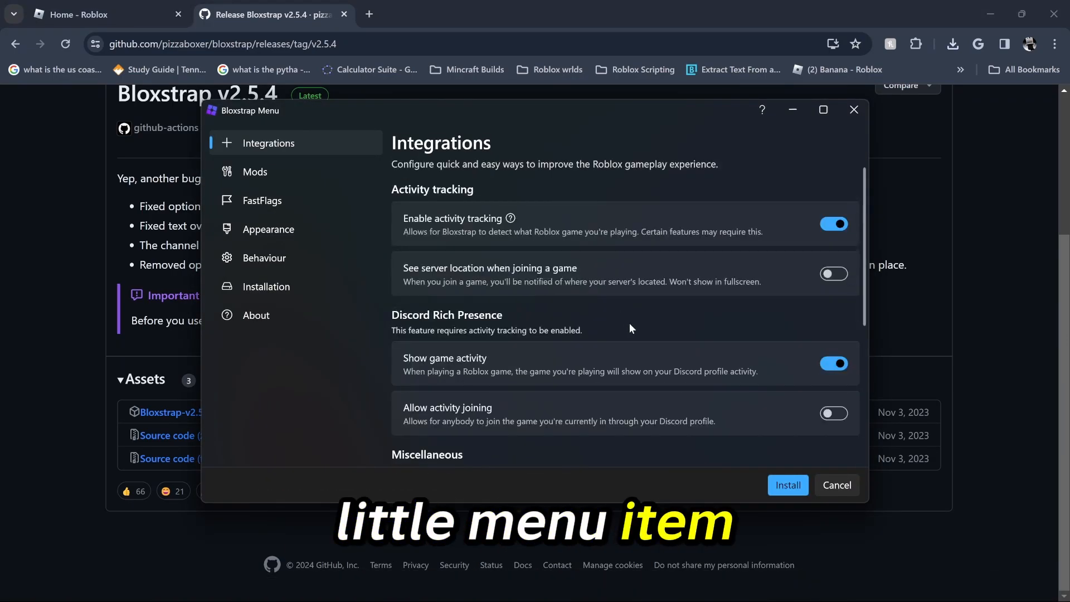
Install Bloxstrap v2.5.4, confirming on the 'Before you install...' page
left_click(787, 485)
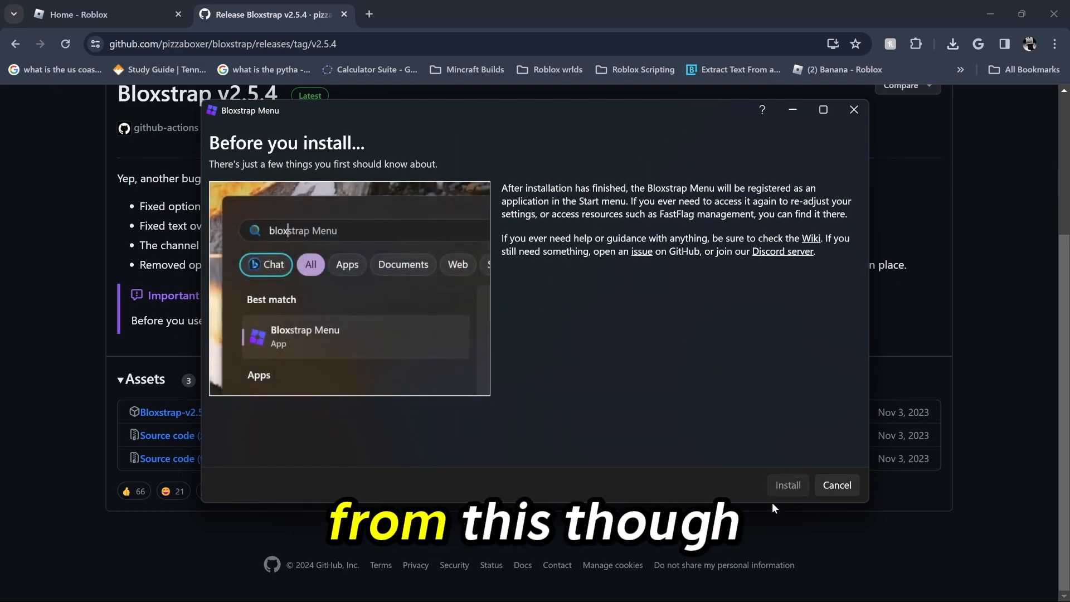
left_click(787, 484)
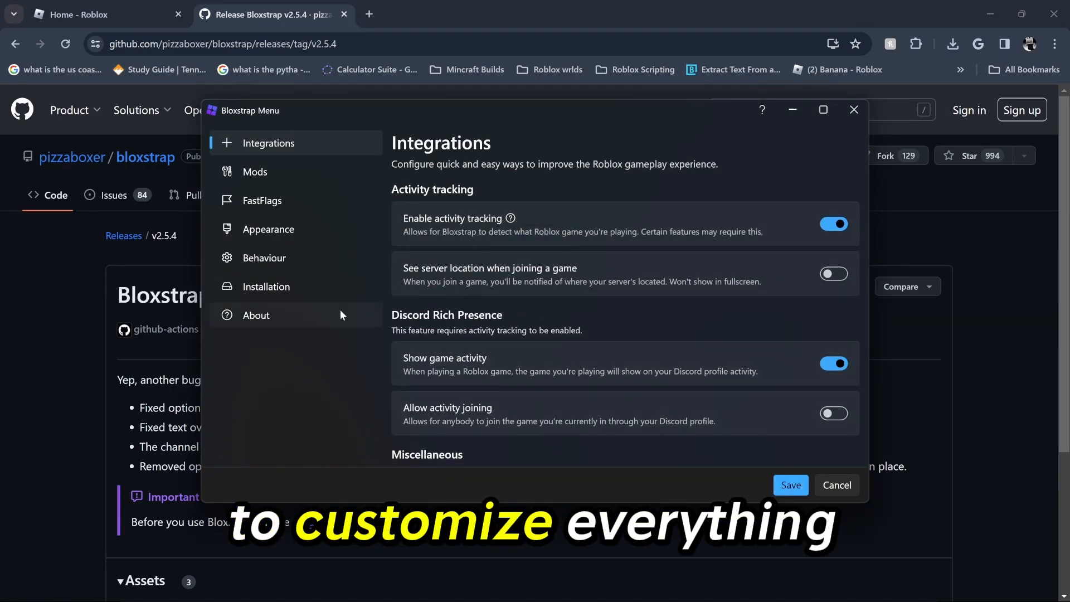
Turn on 'Use old death sound' in the Mods presets and save
left_click(254, 171)
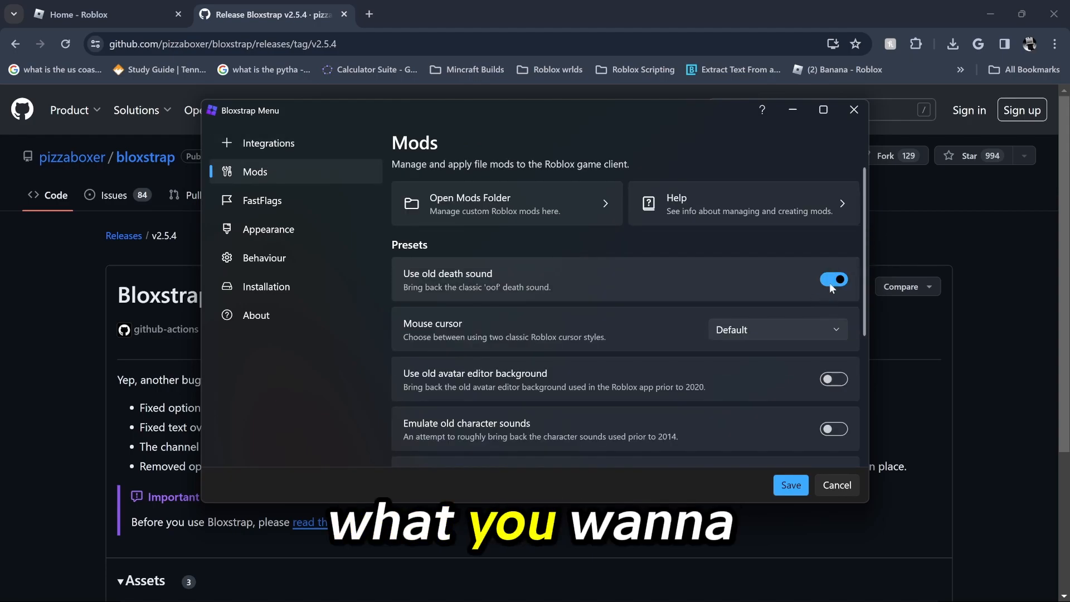
left_click(834, 279)
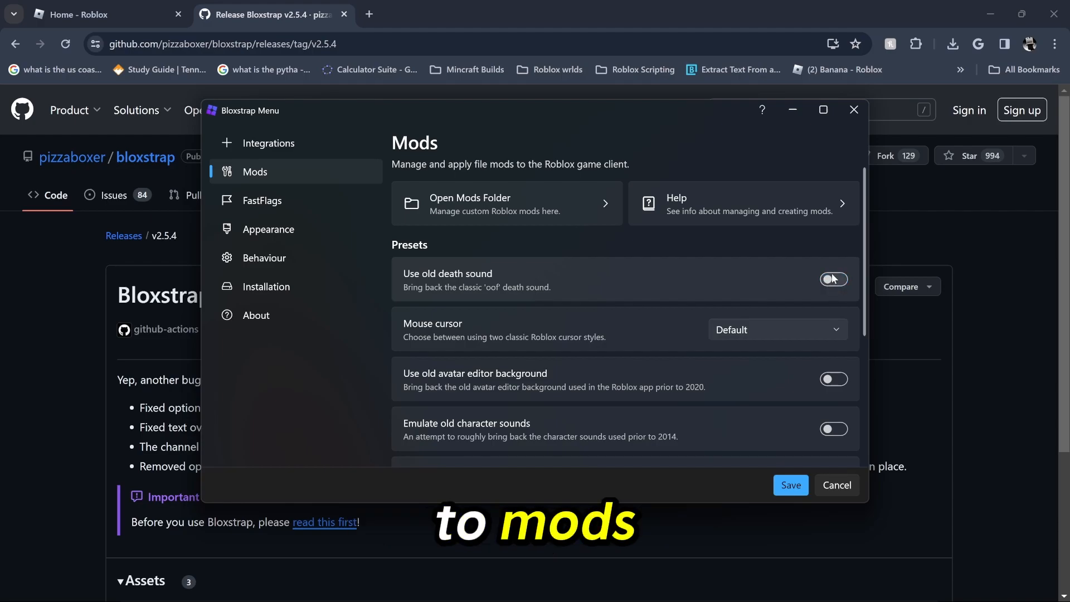
left_click(833, 279)
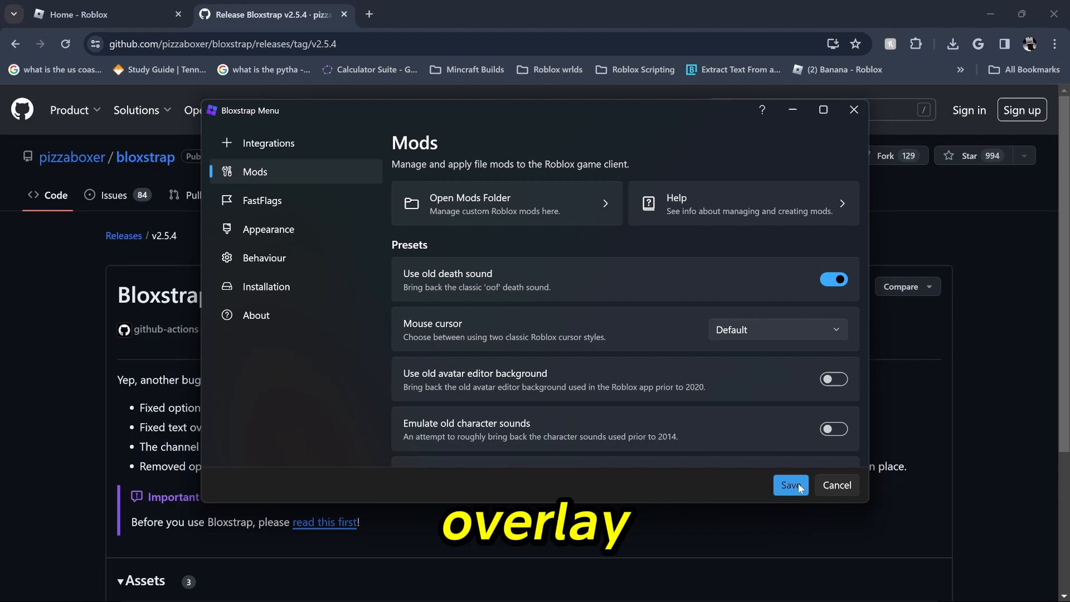
left_click(790, 485)
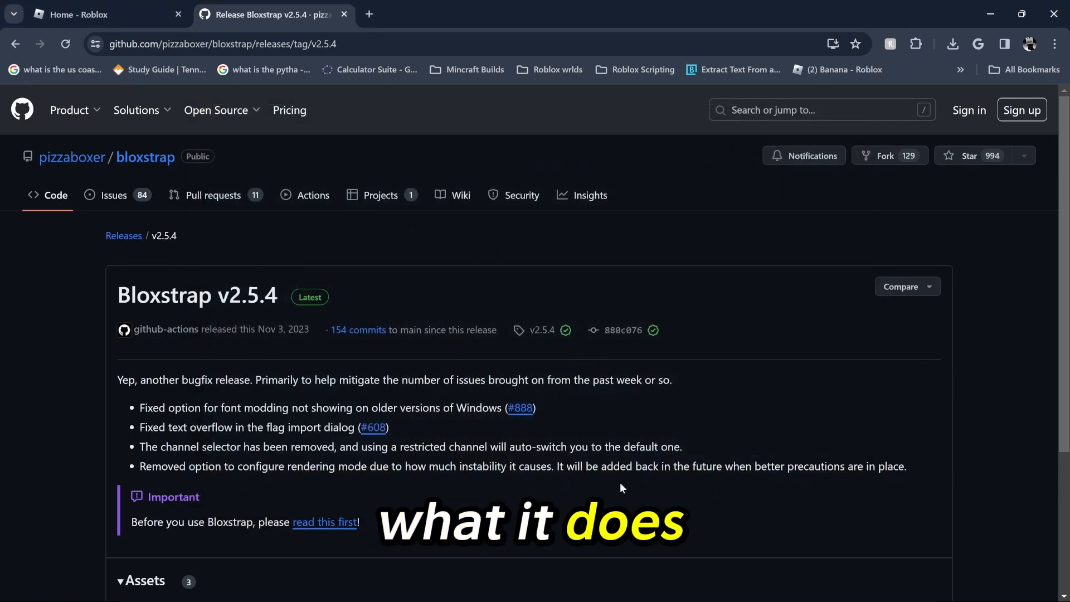
left_click(105, 14)
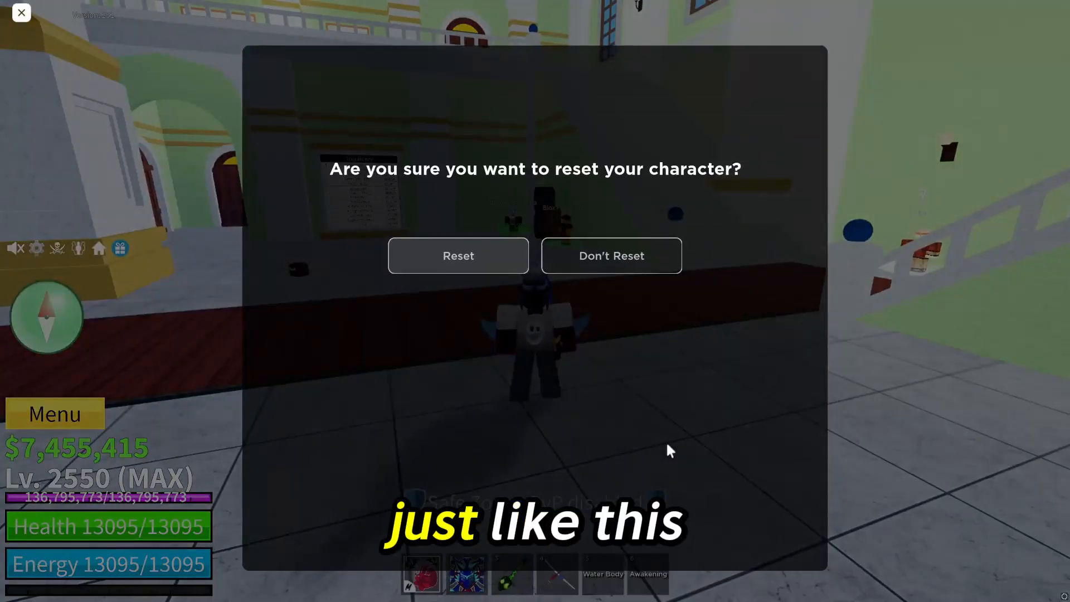
Confirm Reset in Roblox to kill the character and hear the oof sound
left_click(458, 255)
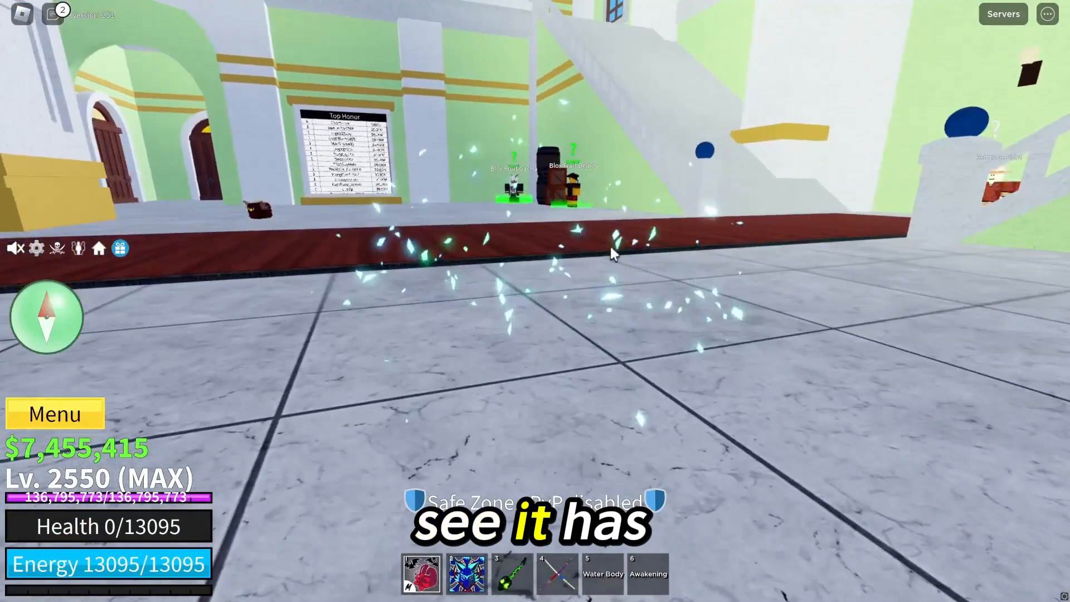